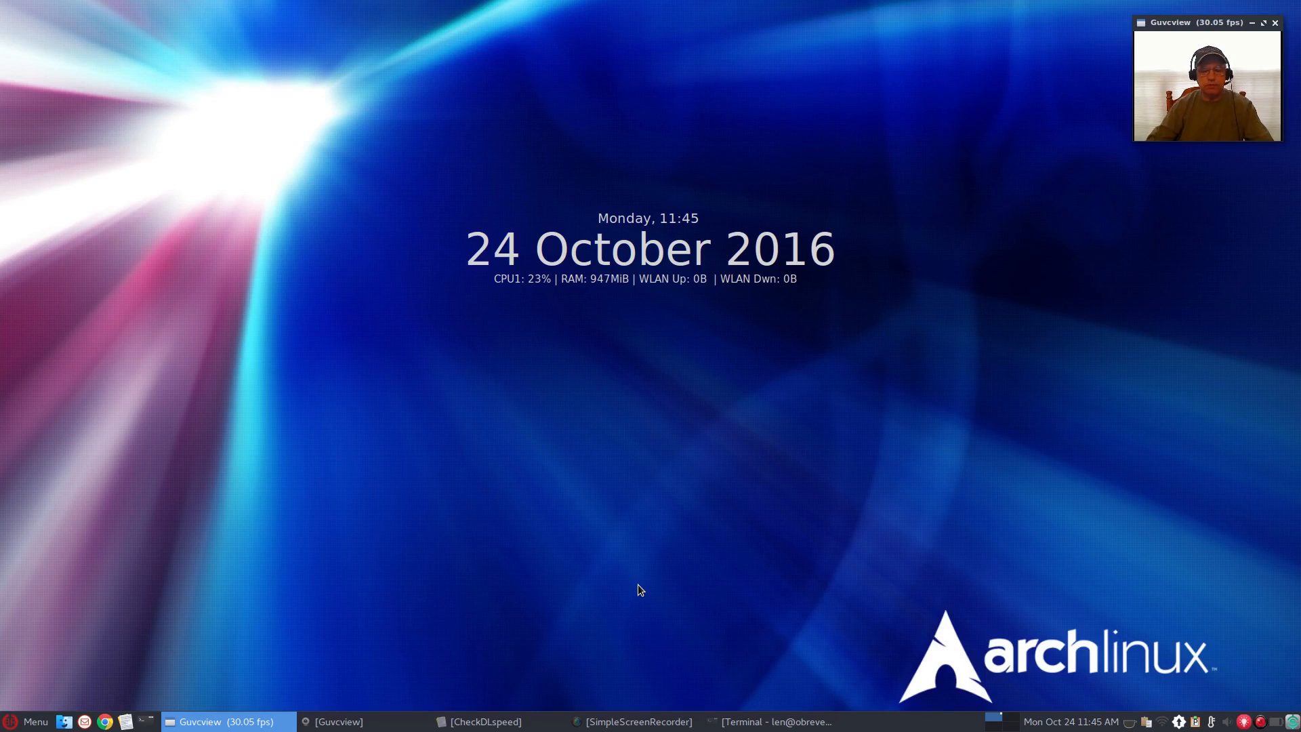
mouse_move(561, 452)
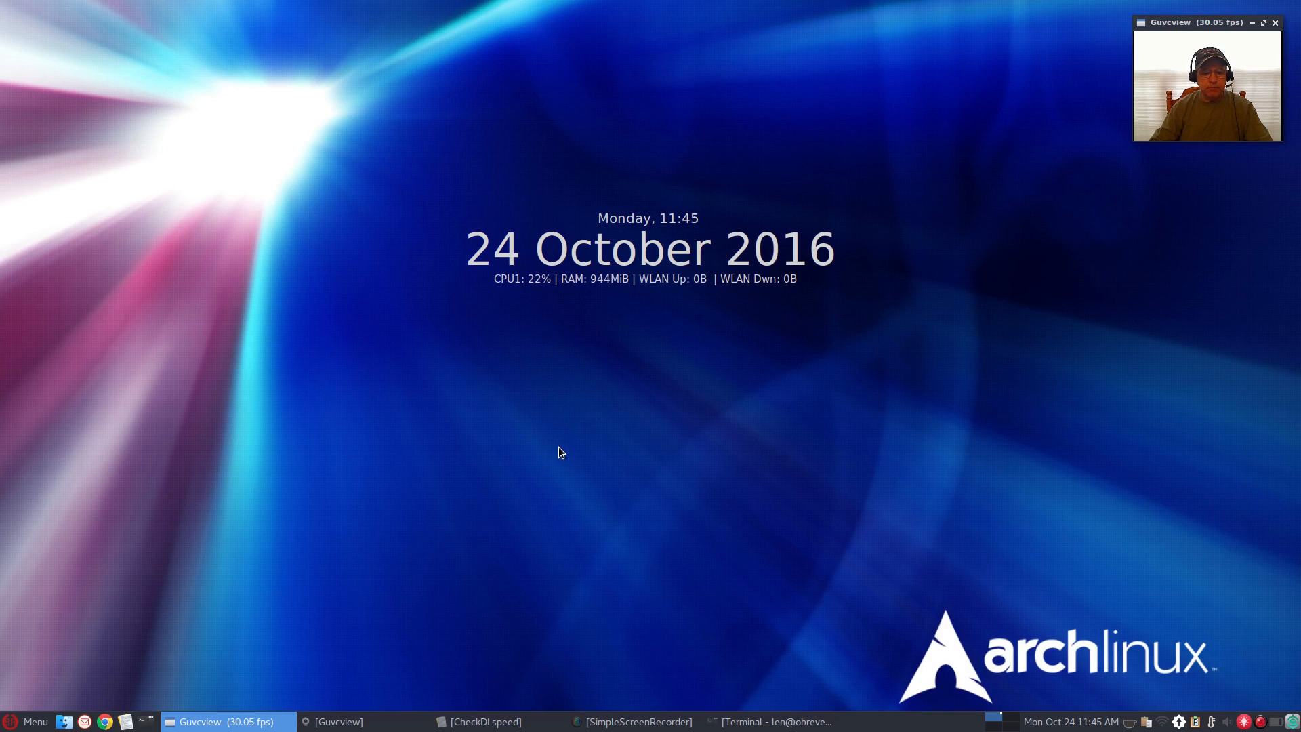
mouse_move(619, 387)
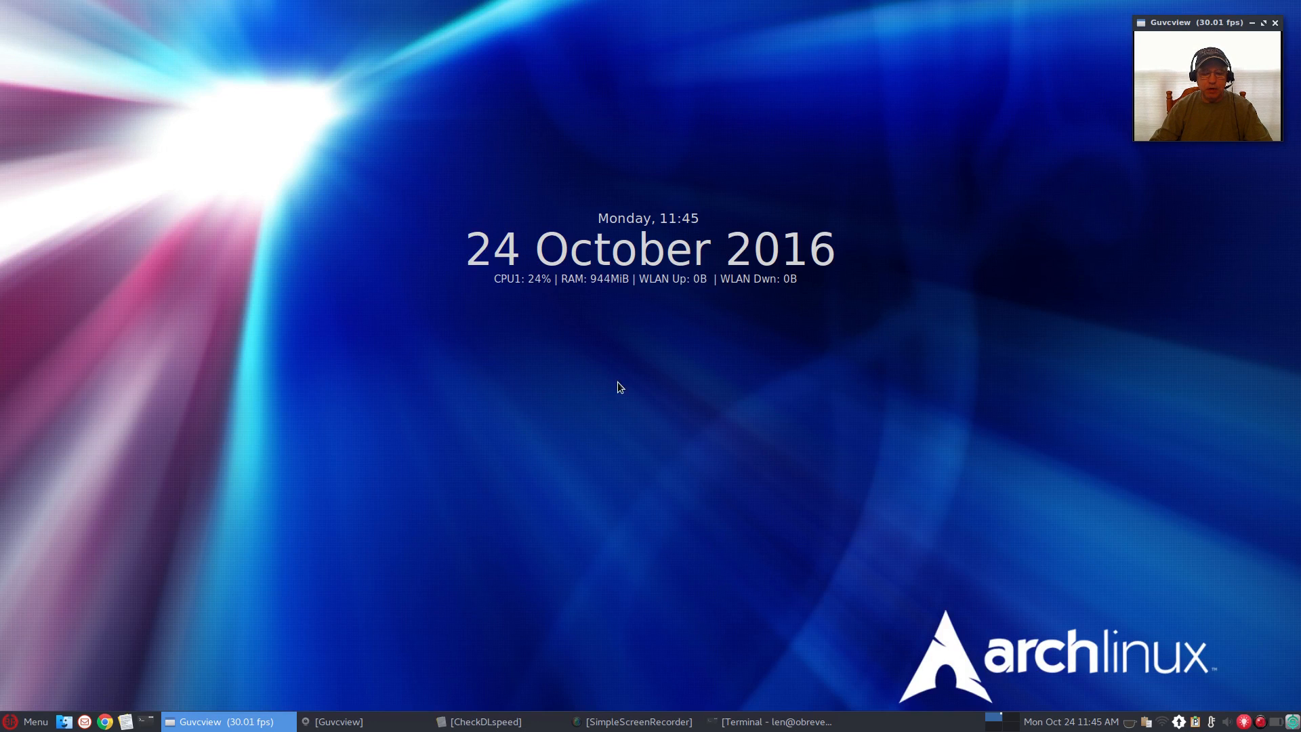
mouse_move(658, 424)
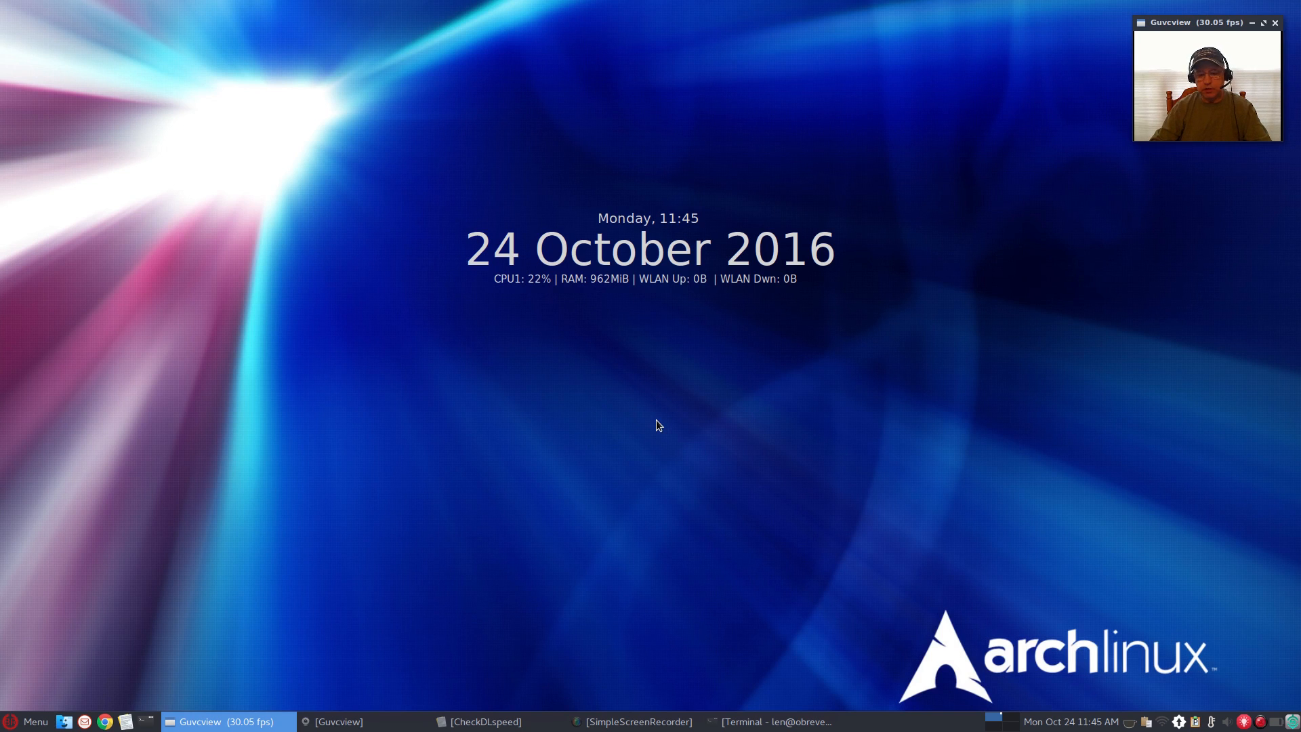
mouse_move(696, 474)
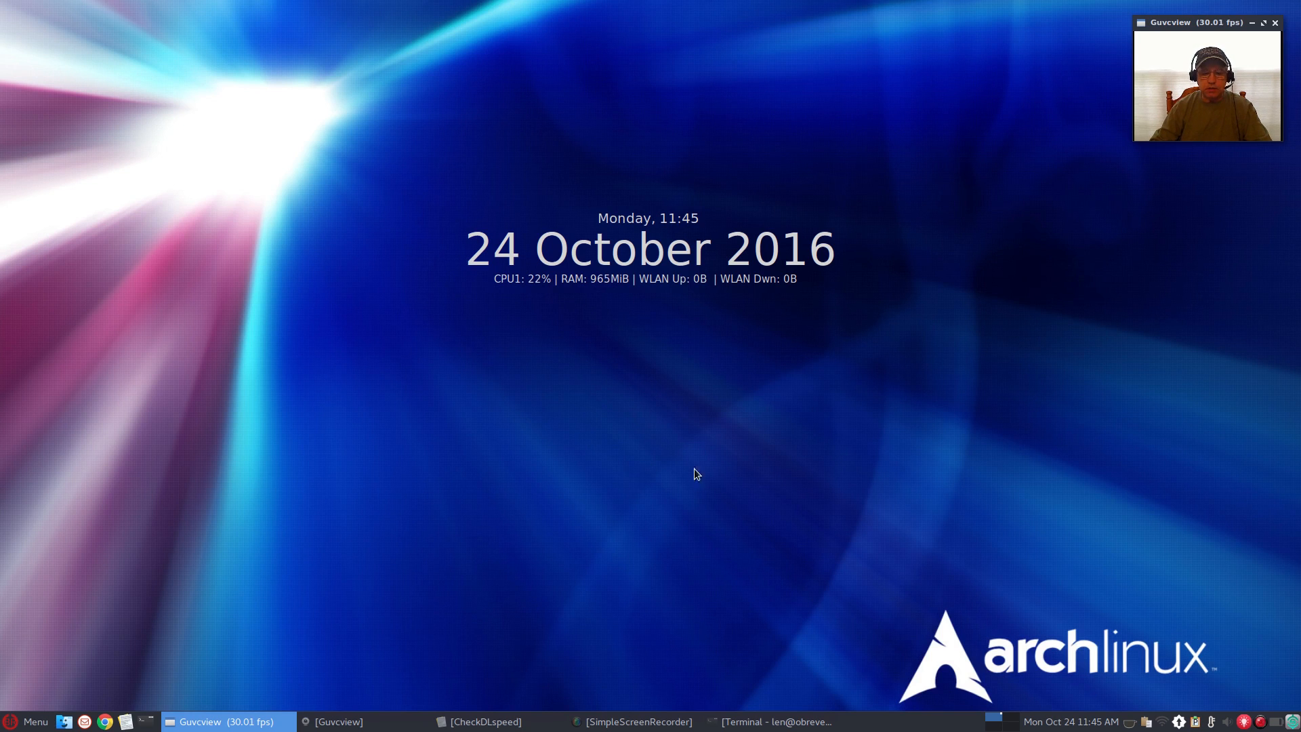
mouse_move(686, 432)
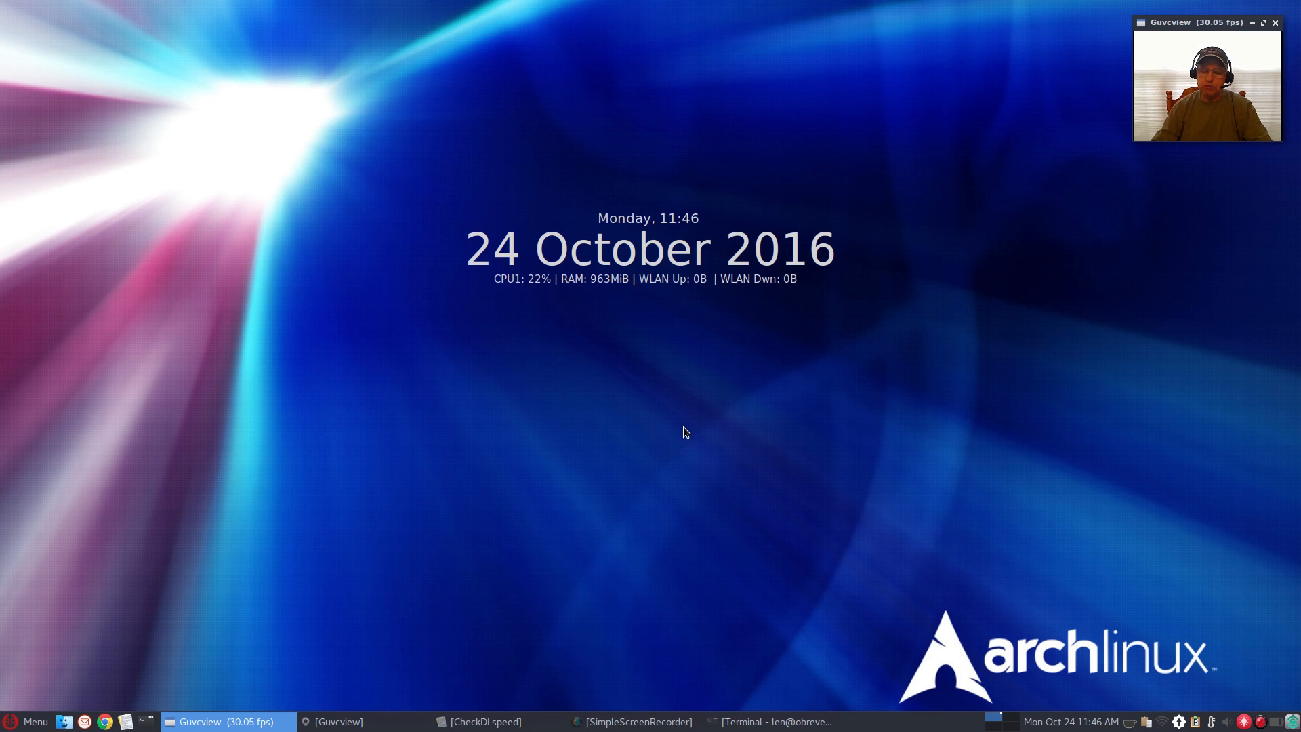
mouse_move(655, 550)
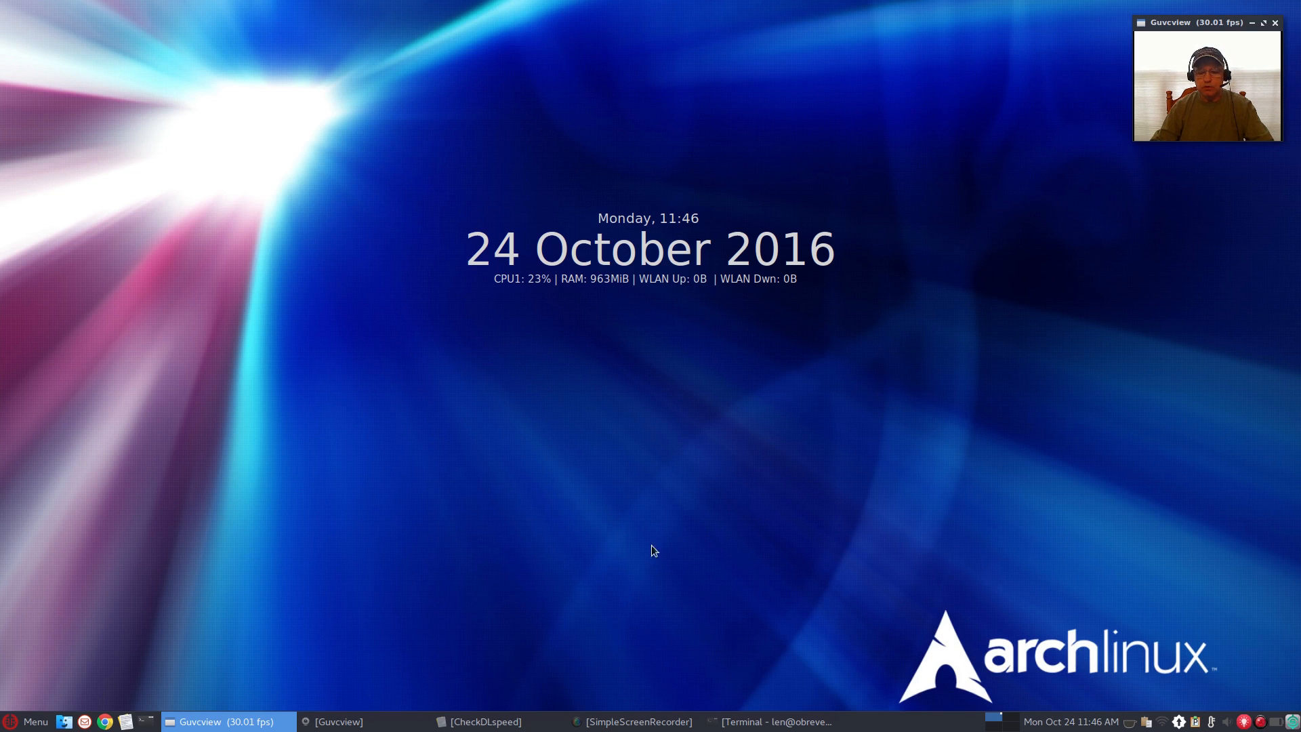
- Move the CheckDLspeed notes window to the top-left corner and launch a terminal
click(492, 721)
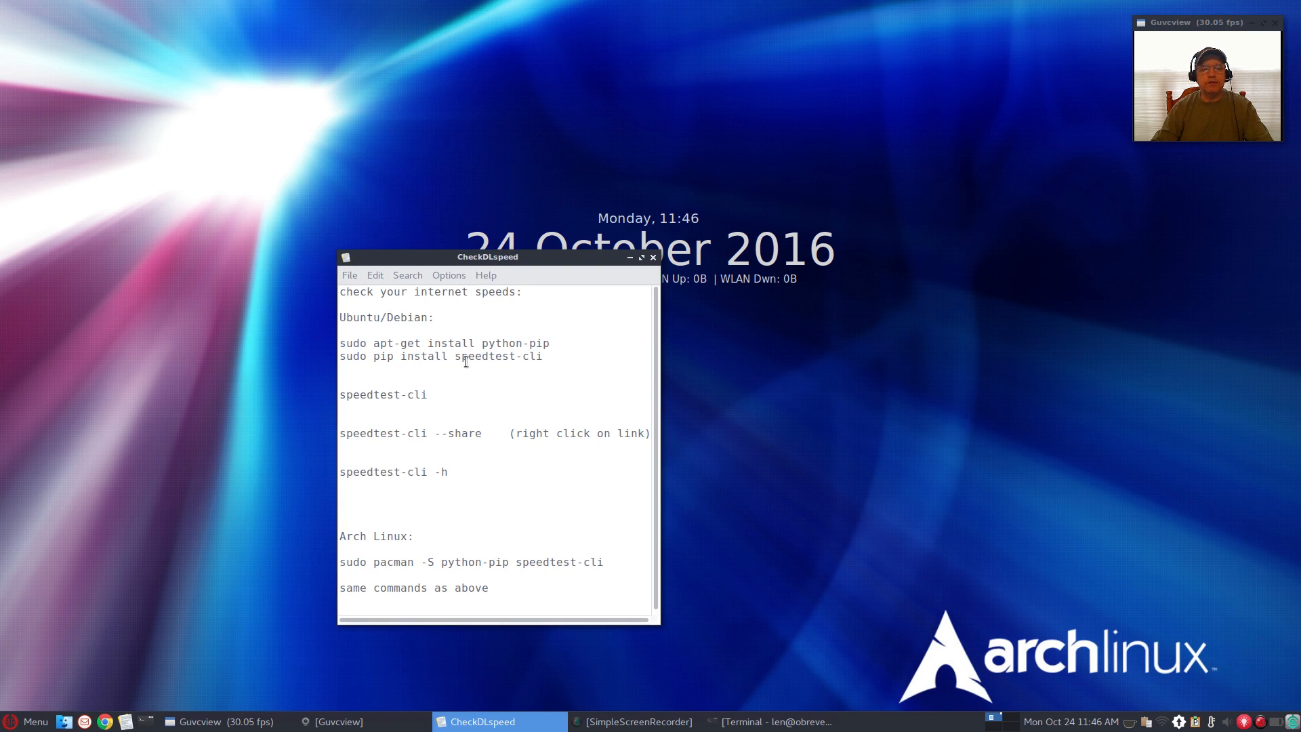
drag(488, 256, 263, 75)
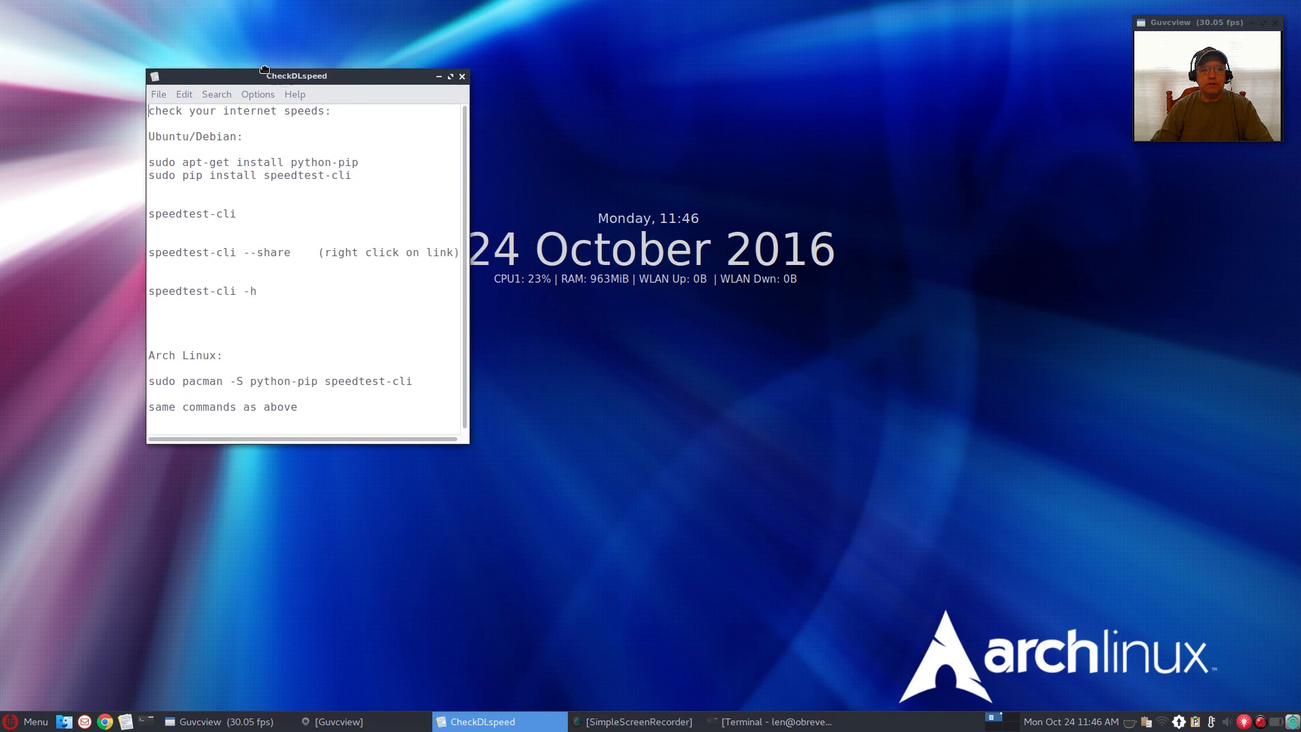
drag(296, 75, 181, 25)
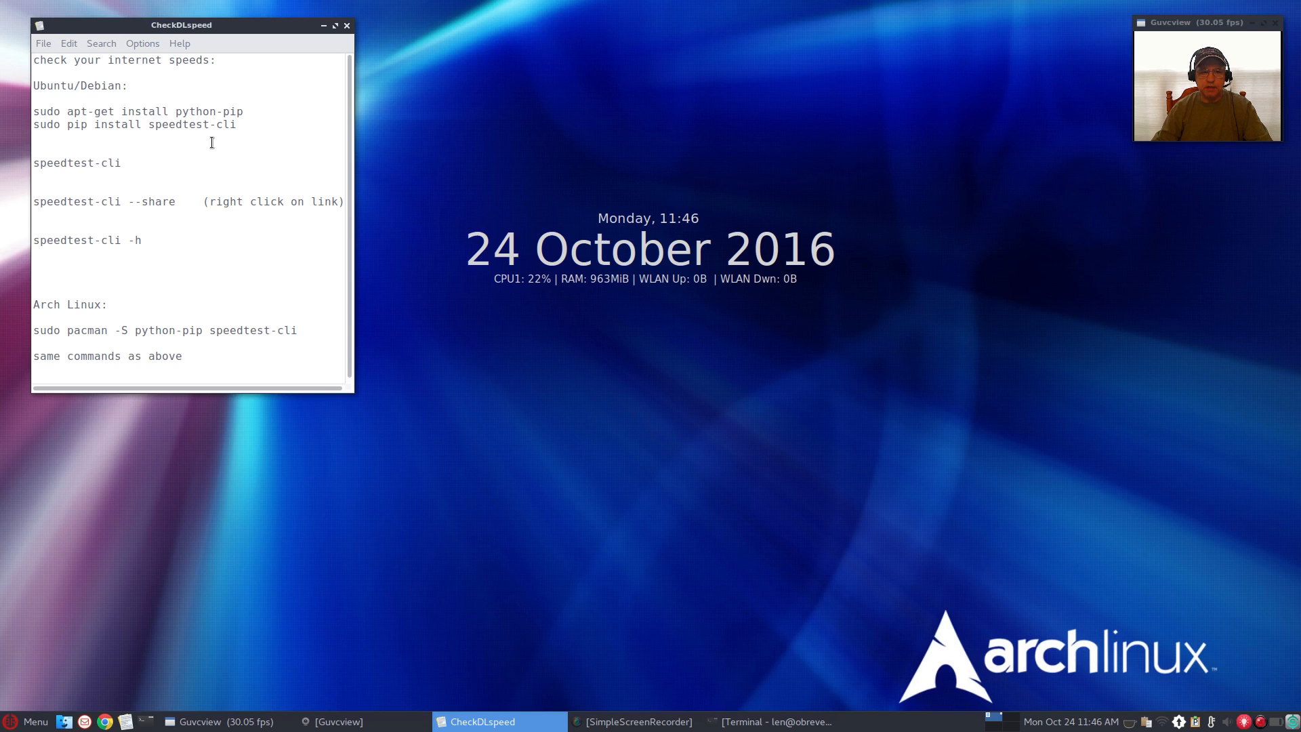
mouse_move(226, 139)
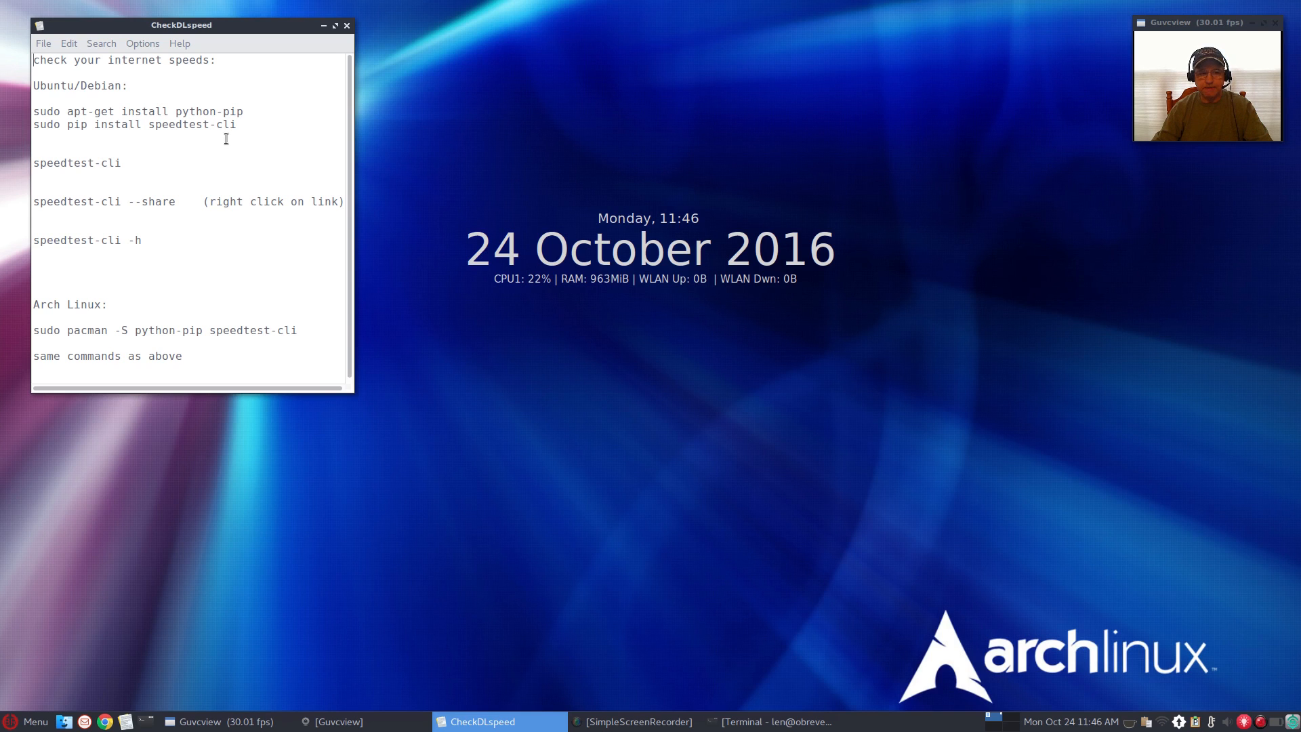
mouse_move(348, 493)
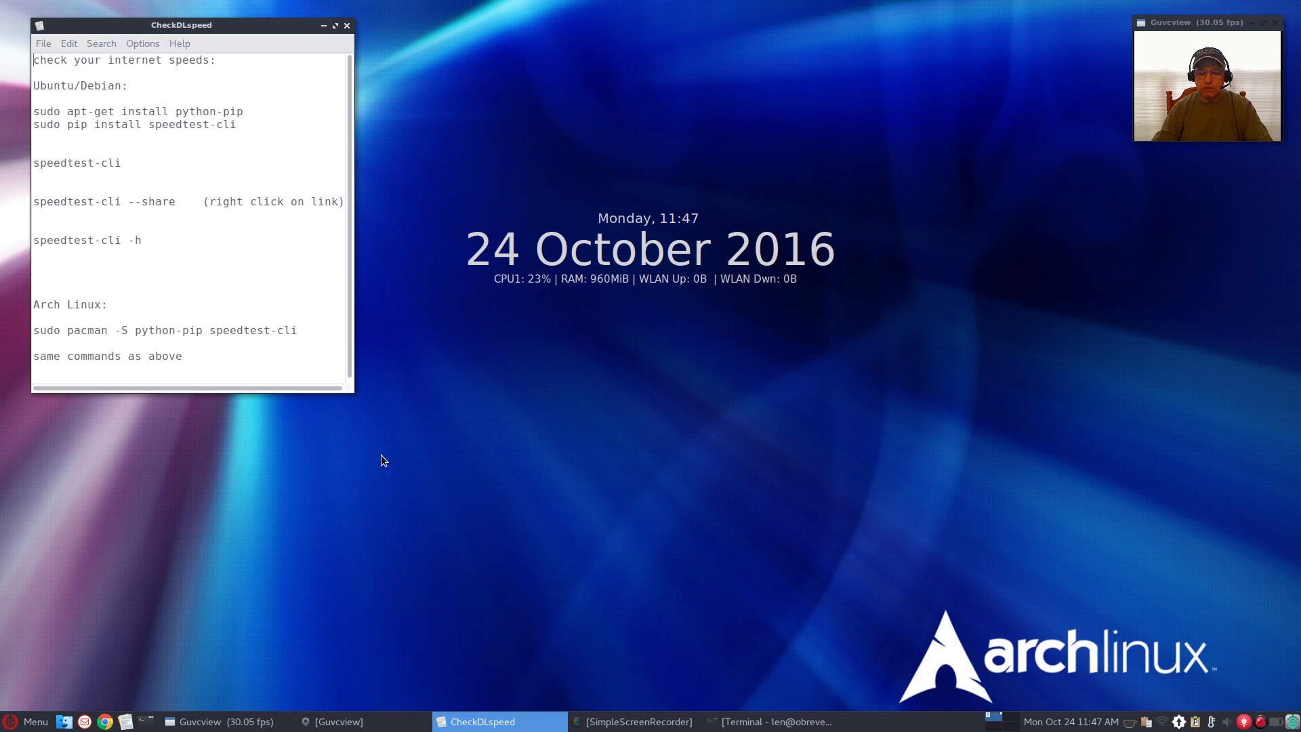
mouse_move(818, 340)
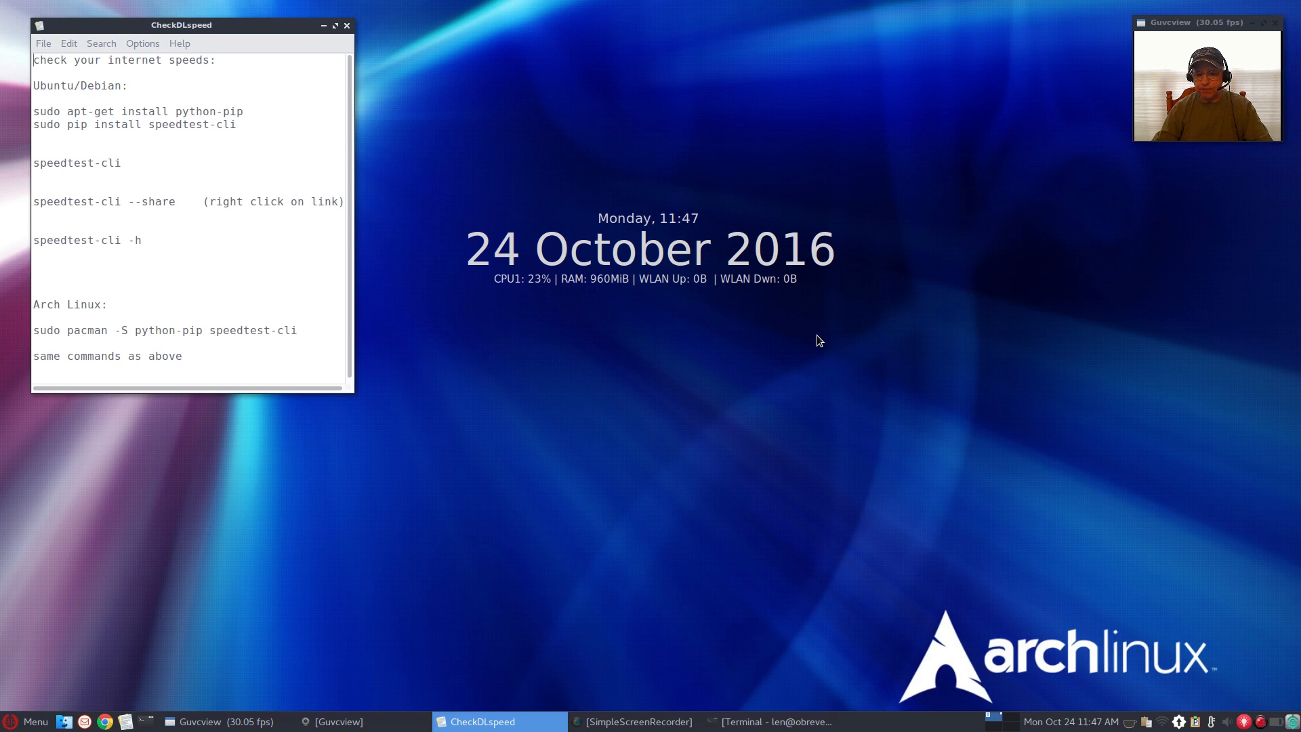
mouse_move(530, 567)
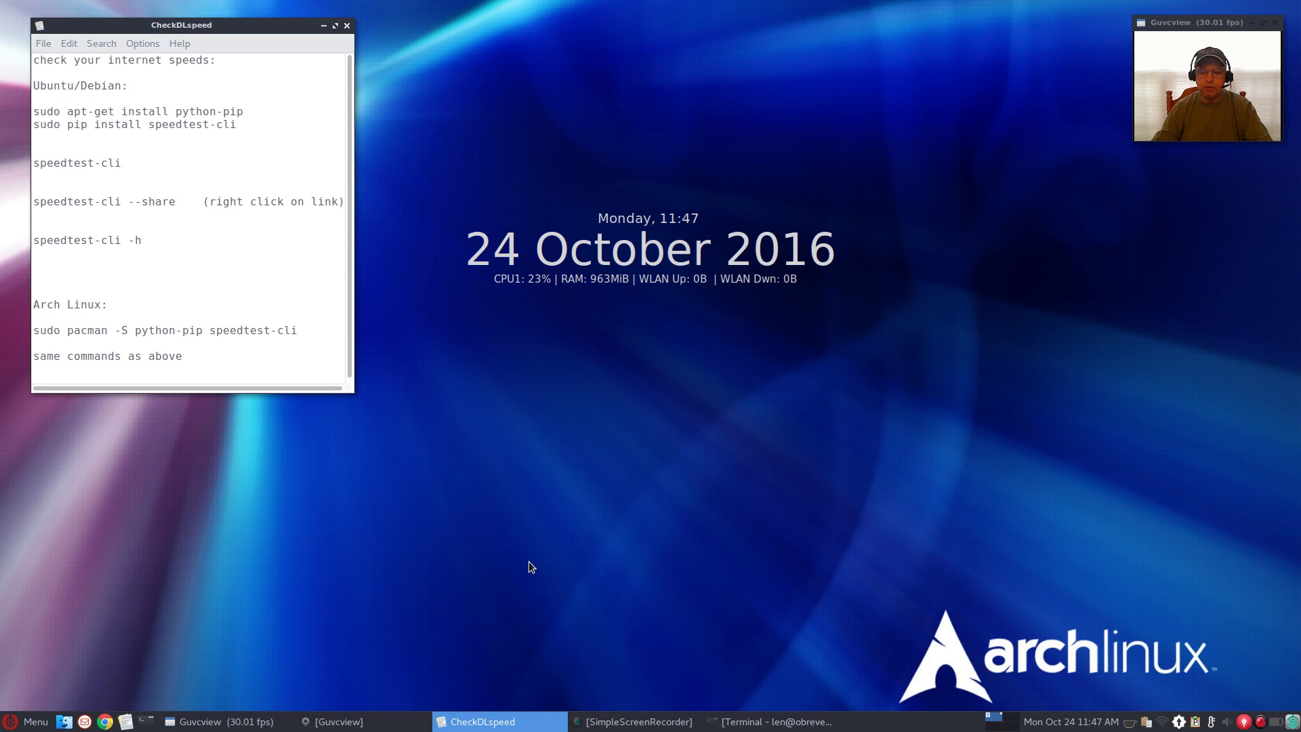
click(778, 722)
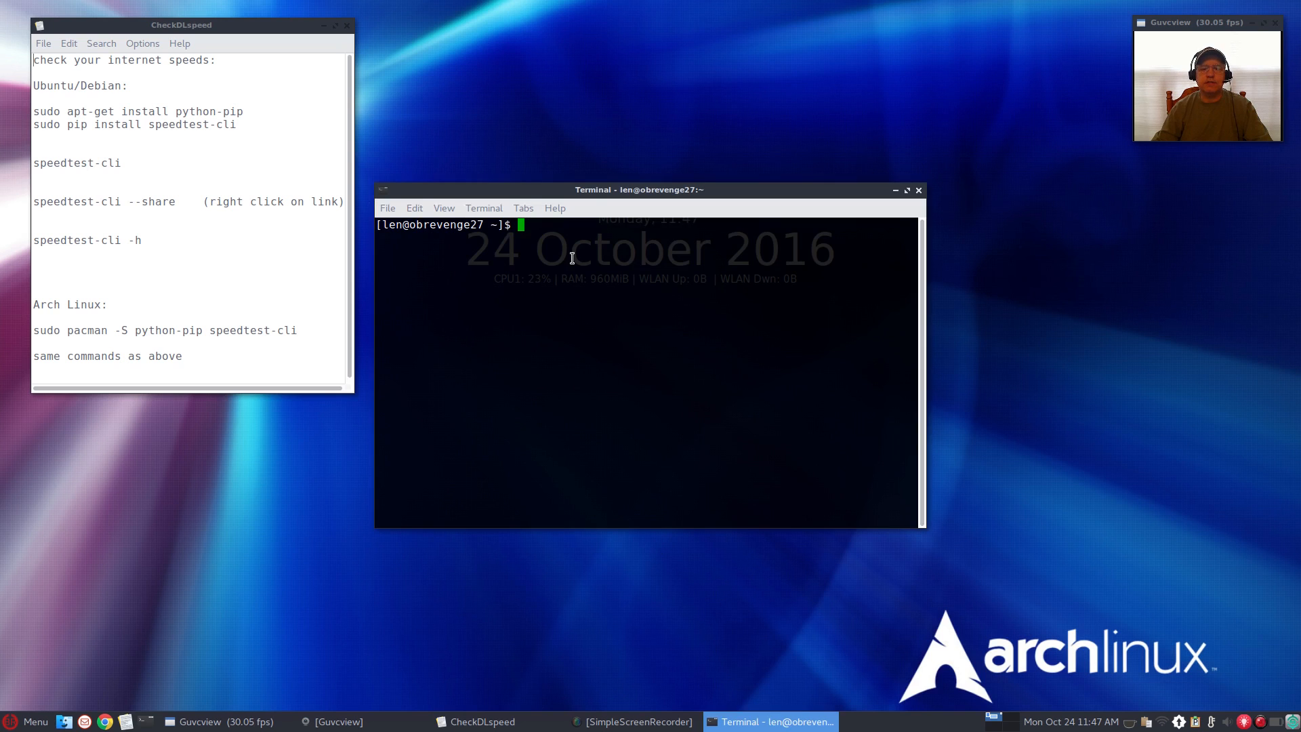
- Run speedtest-cli in the lowered terminal, yielding 22.87 Mbit/s download and 5.62 Mbit/s upload
drag(638, 189, 659, 291)
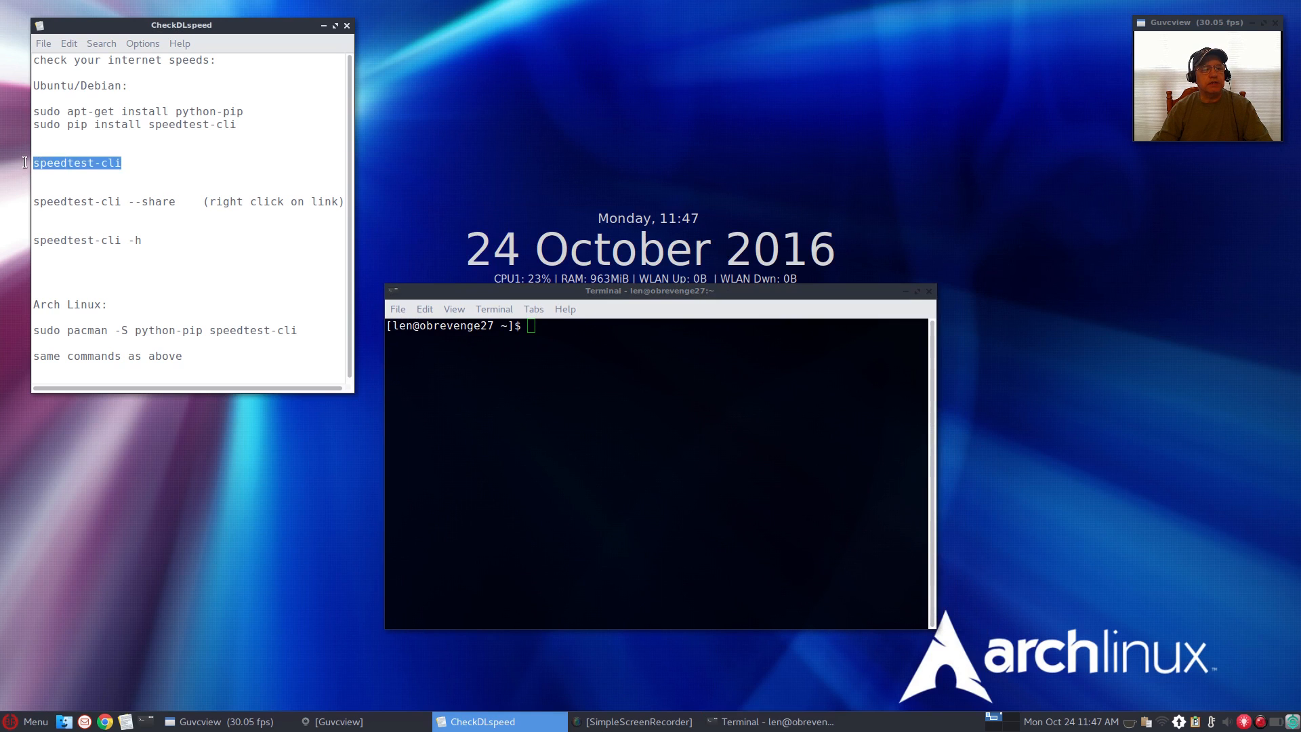
mouse_move(214, 287)
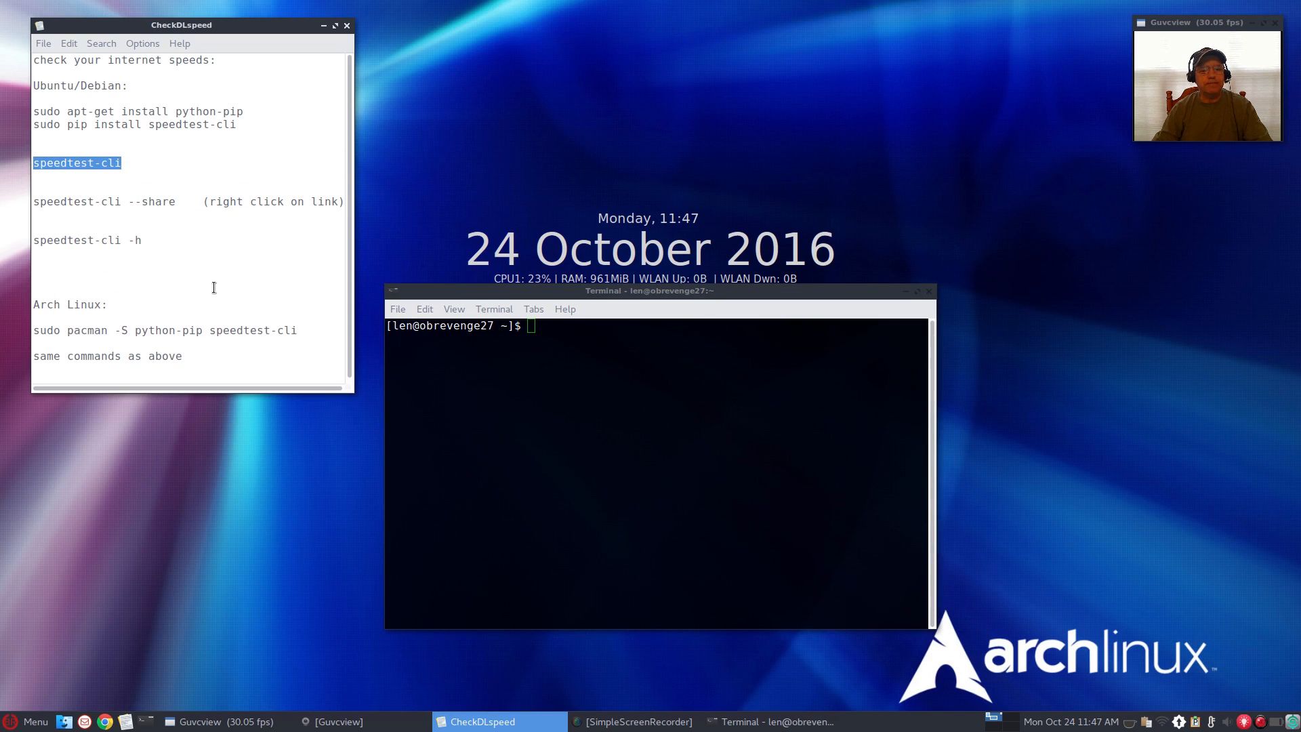
right_click(536, 329)
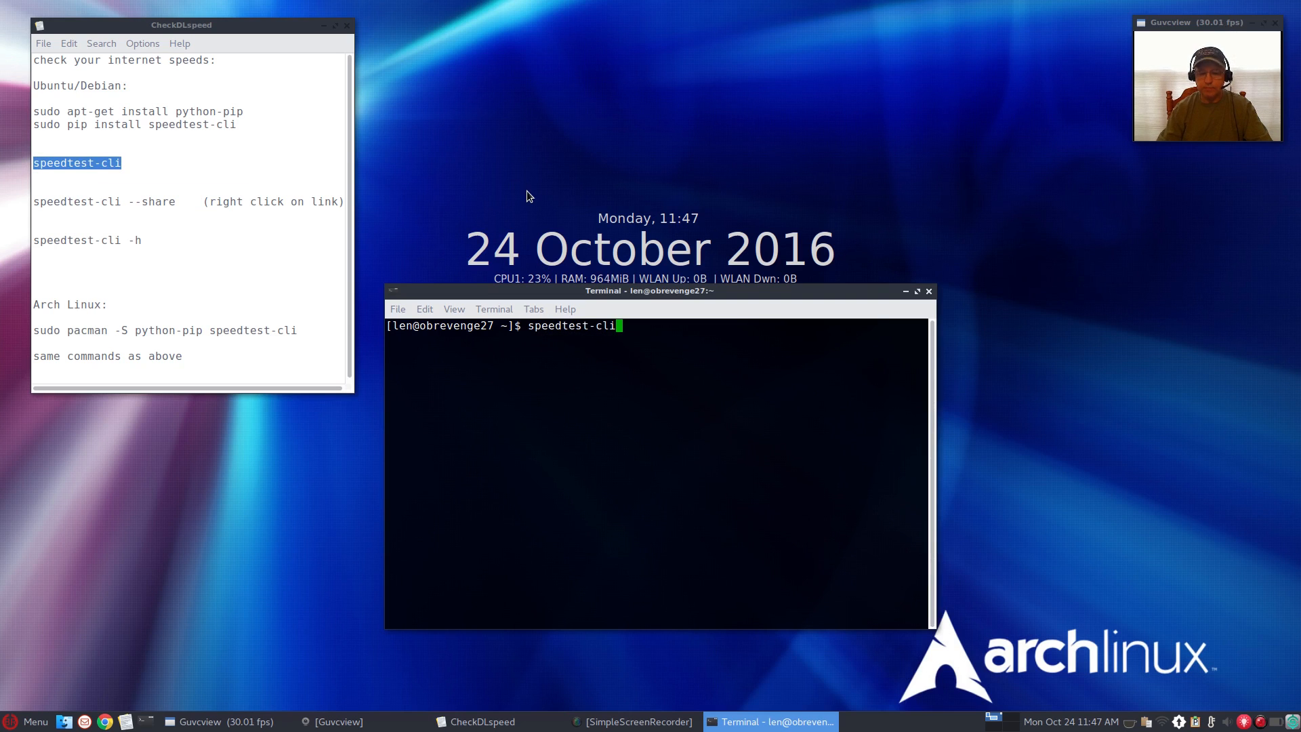
key(Return)
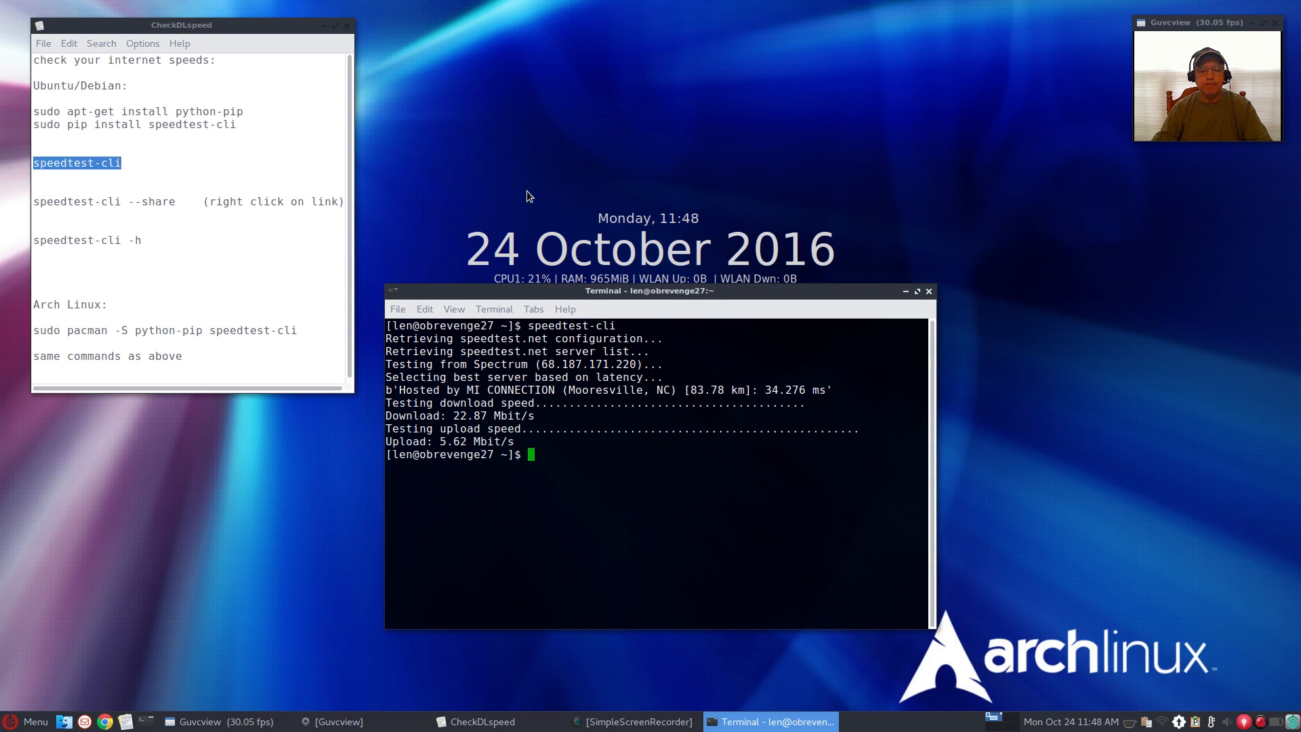
mouse_move(473, 442)
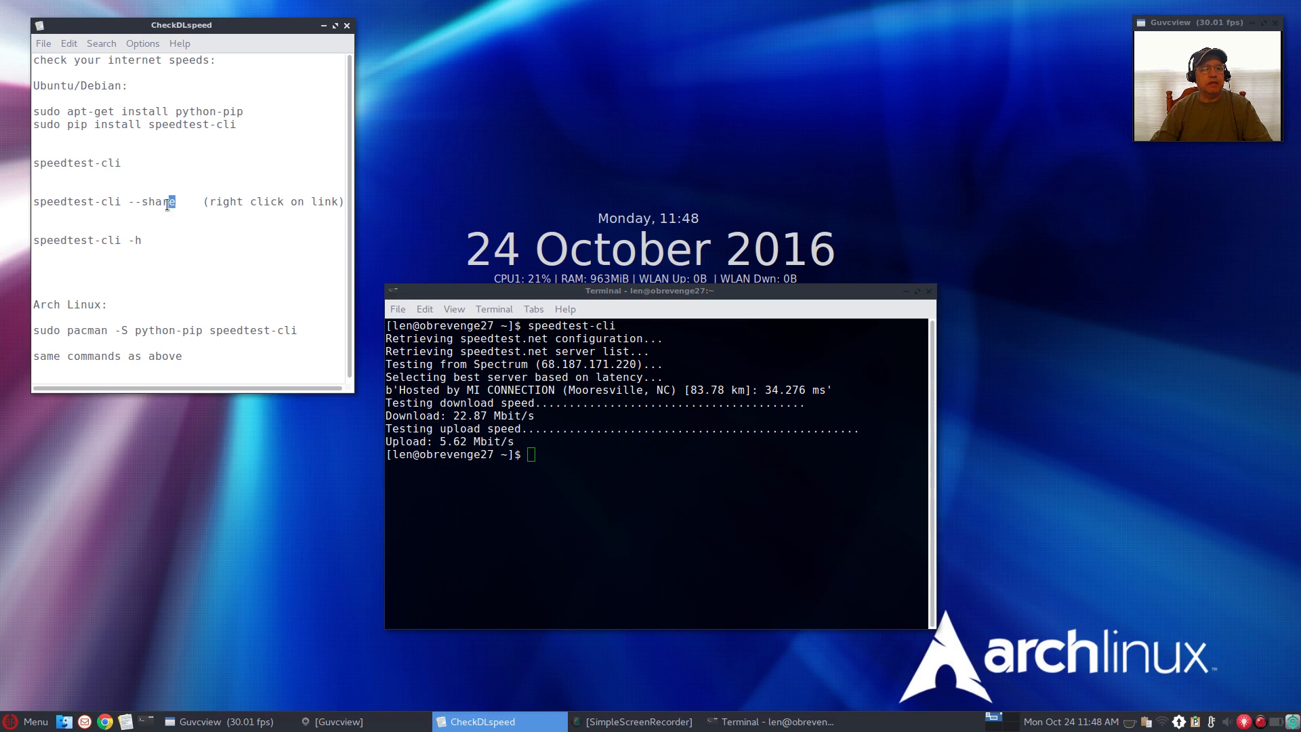
- Copy 'speedtest-cli --share' from the notes and run it, getting 26.23/5.54 Mbit/s plus a share link
drag(166, 201, 34, 201)
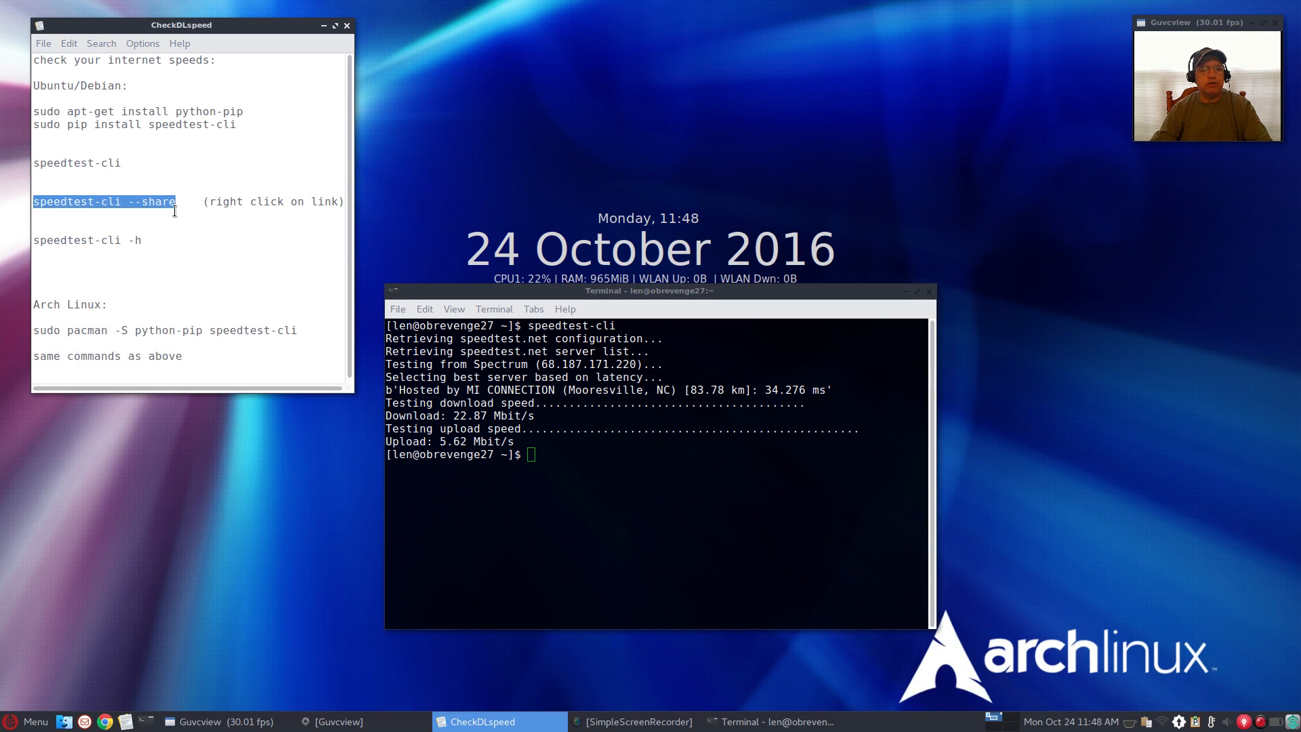
right_click(535, 455)
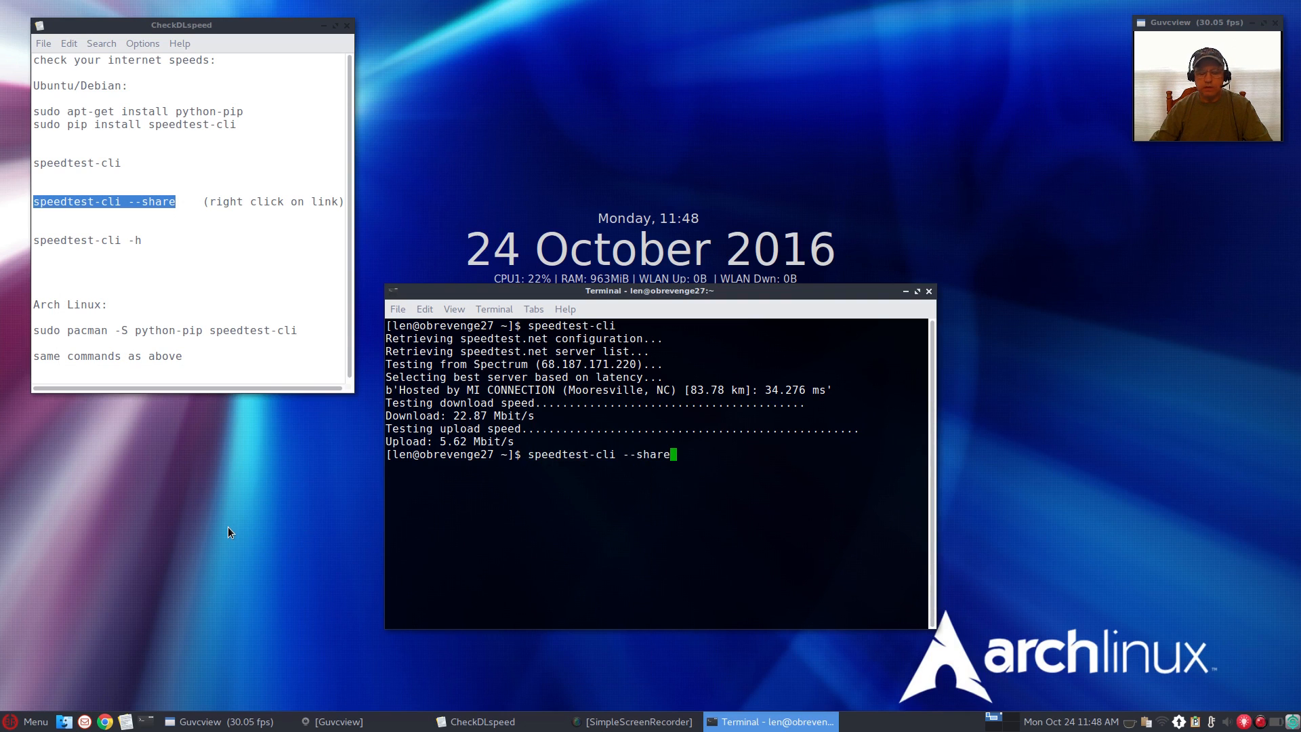
key(Return)
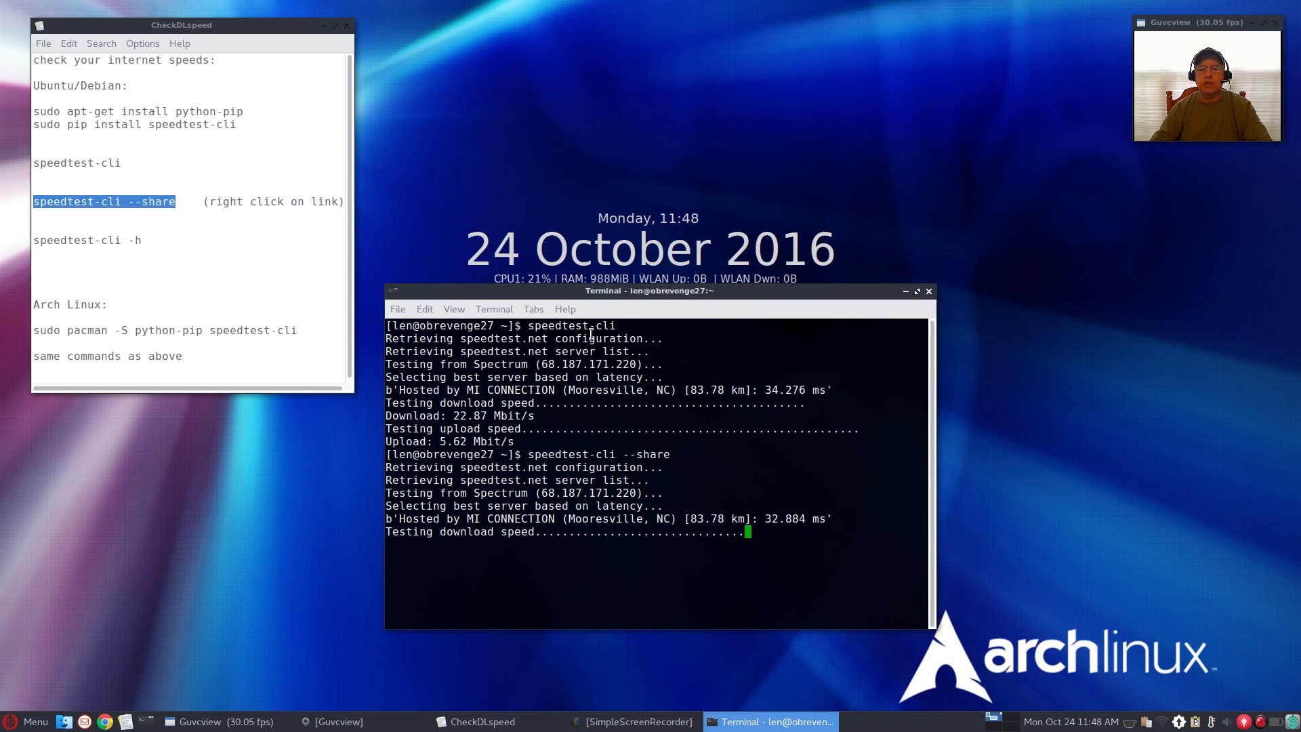
drag(650, 290, 662, 170)
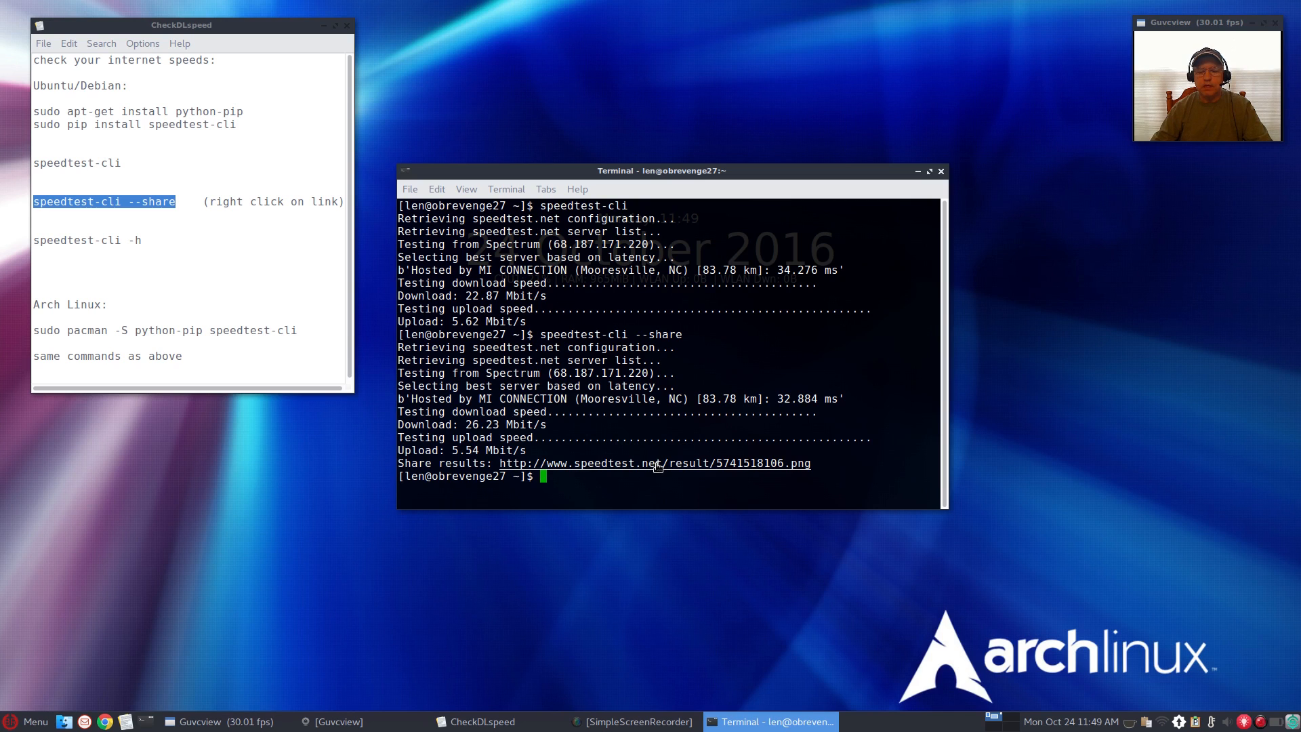
- Open the Share results URL in Chrome to view the Ookla result PNG
right_click(658, 464)
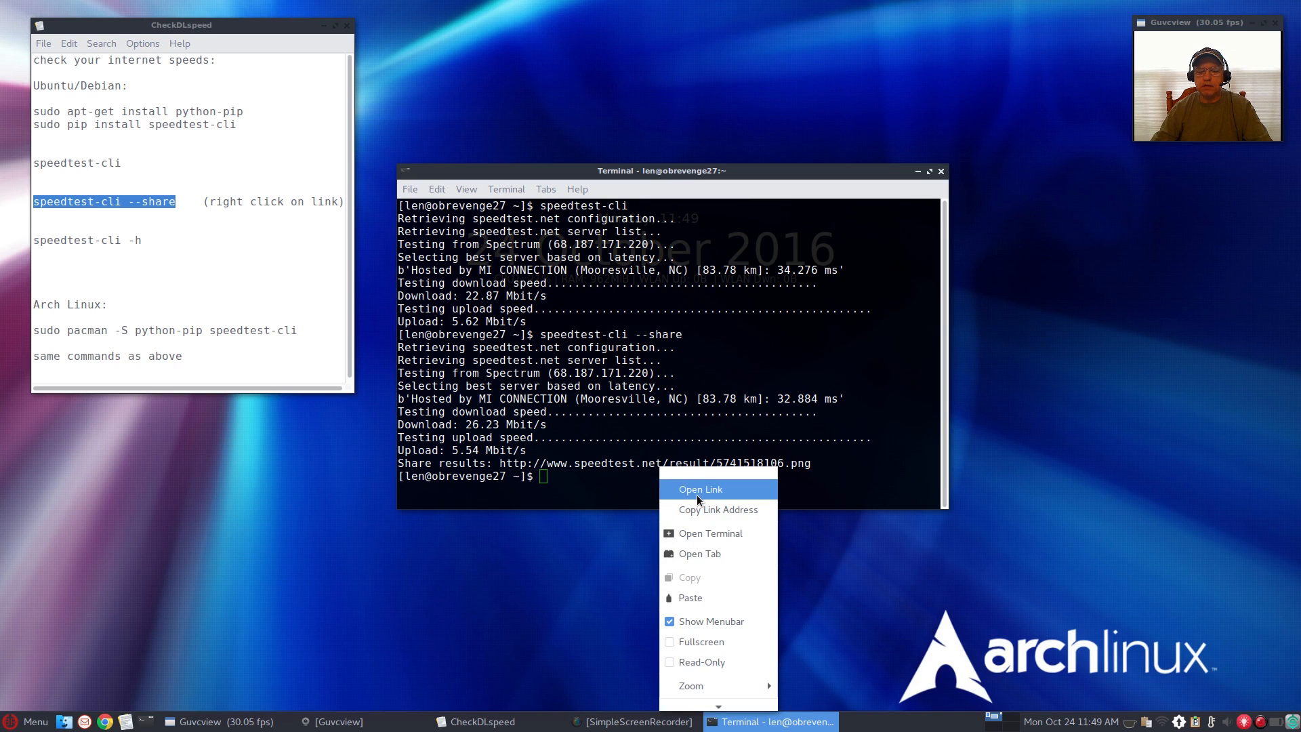
click(700, 489)
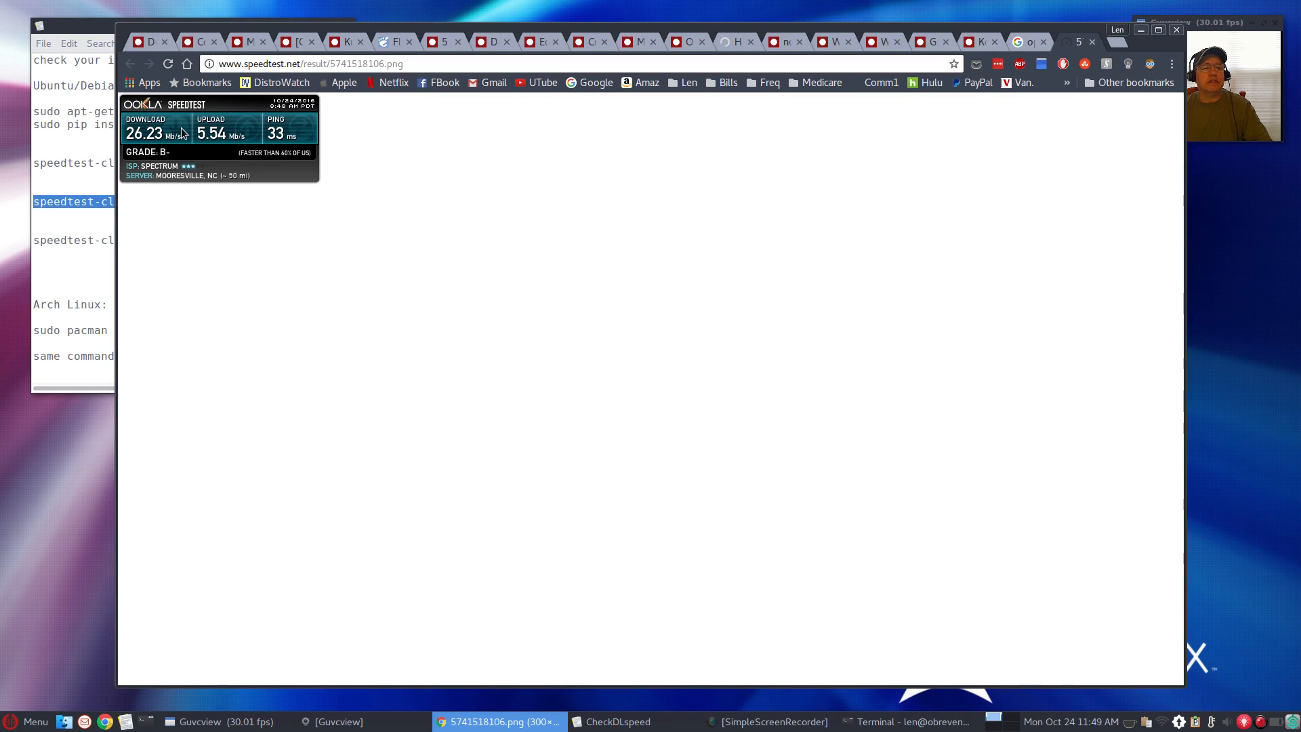
mouse_move(133, 150)
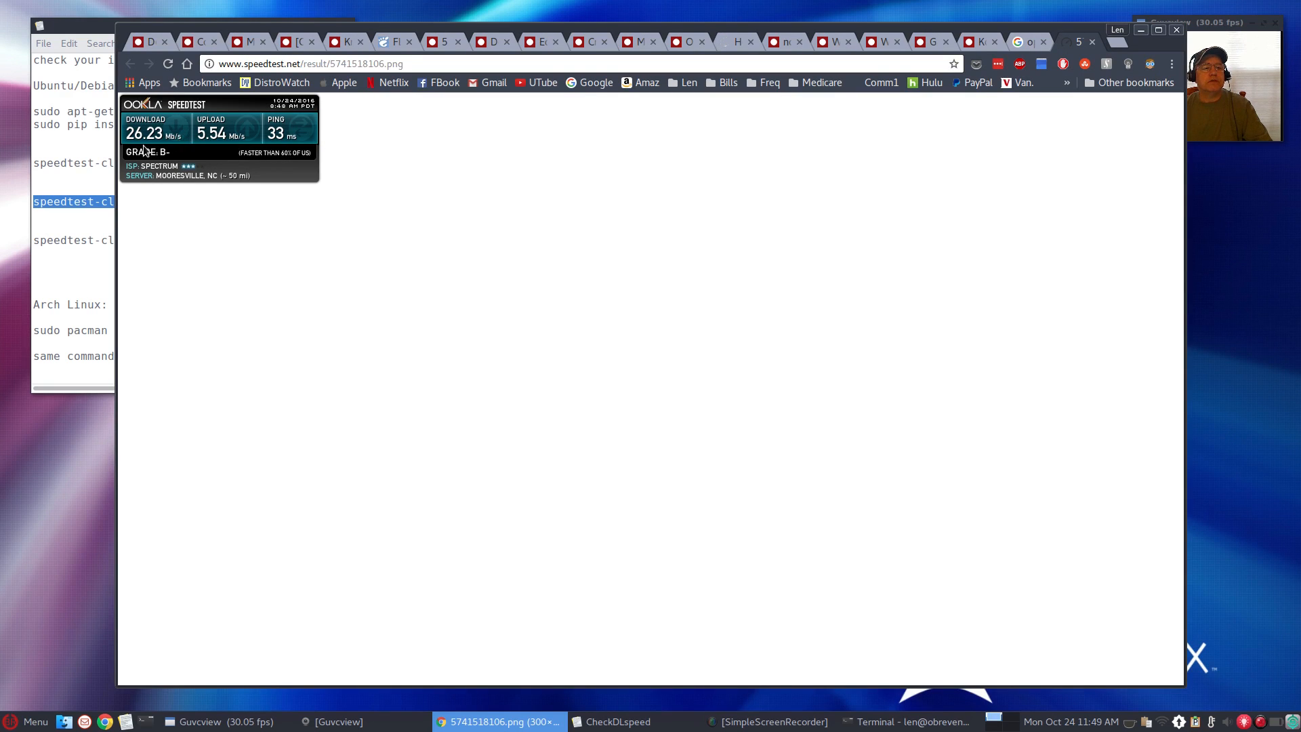
mouse_move(217, 148)
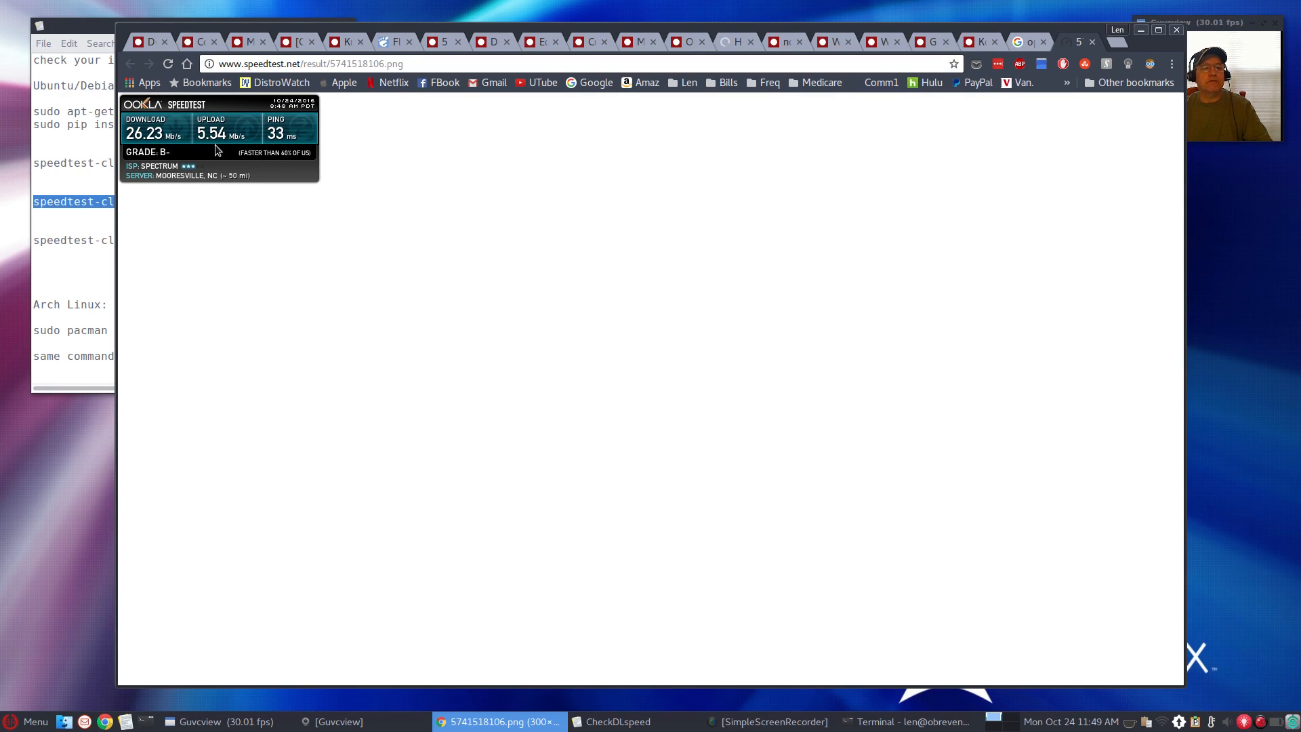
mouse_move(286, 146)
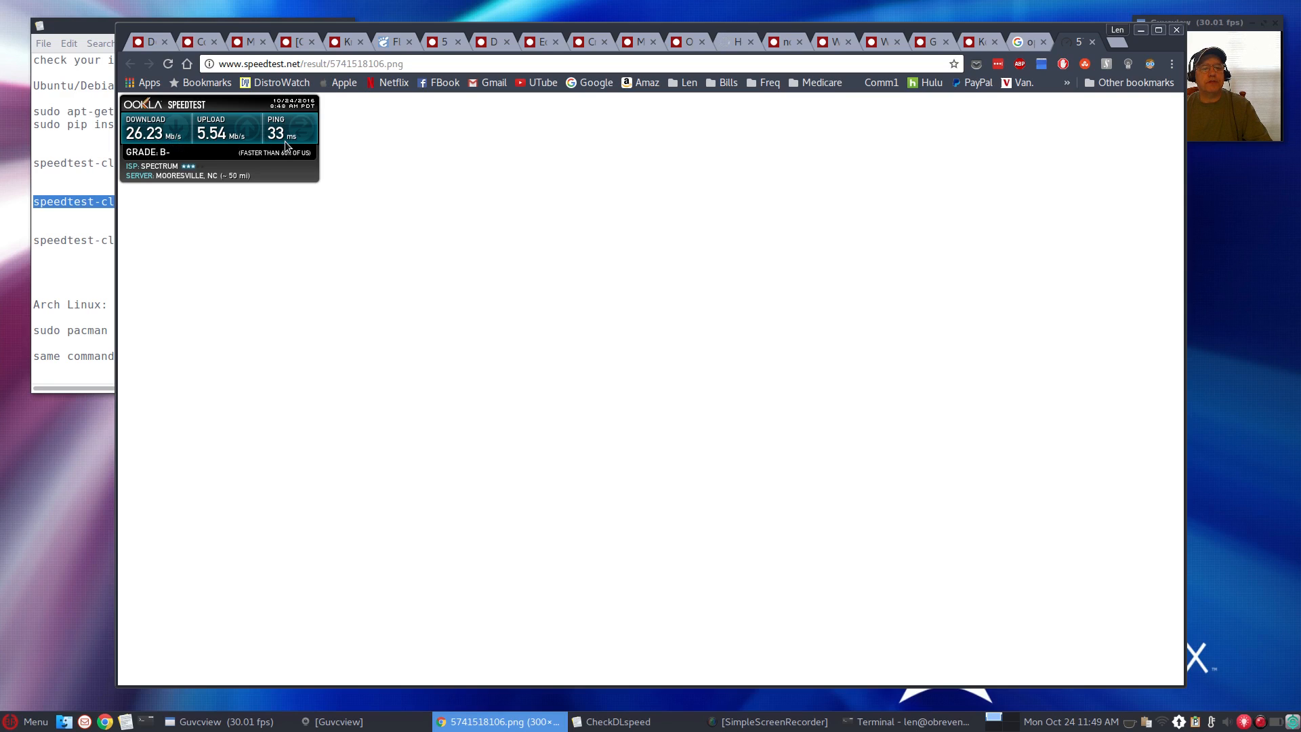
mouse_move(201, 208)
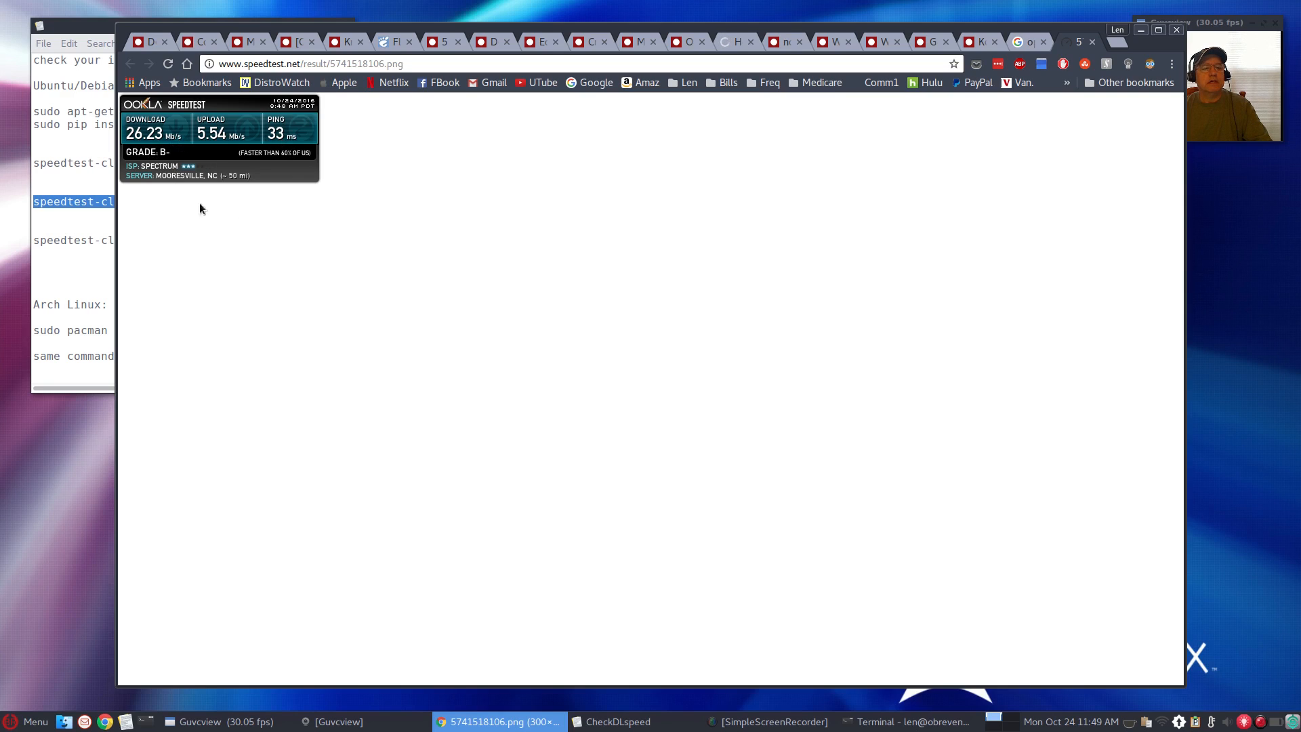
mouse_move(438, 162)
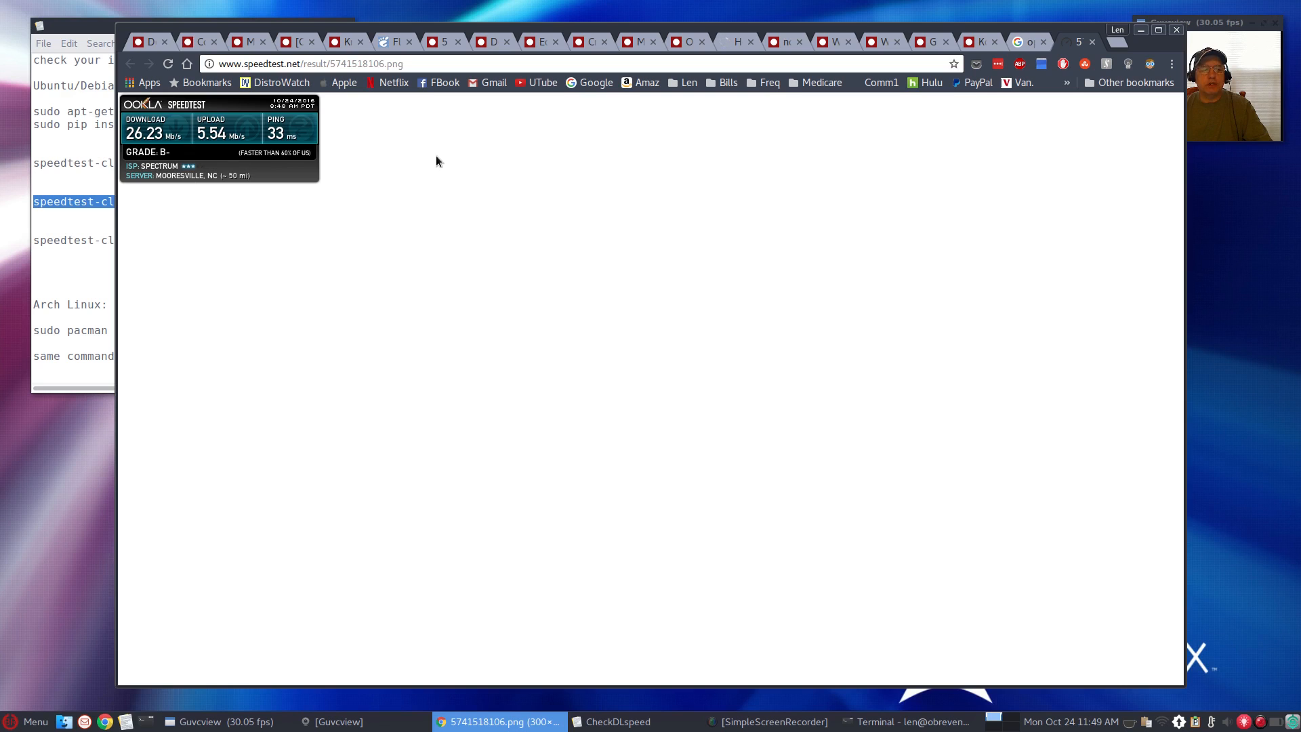
mouse_move(530, 186)
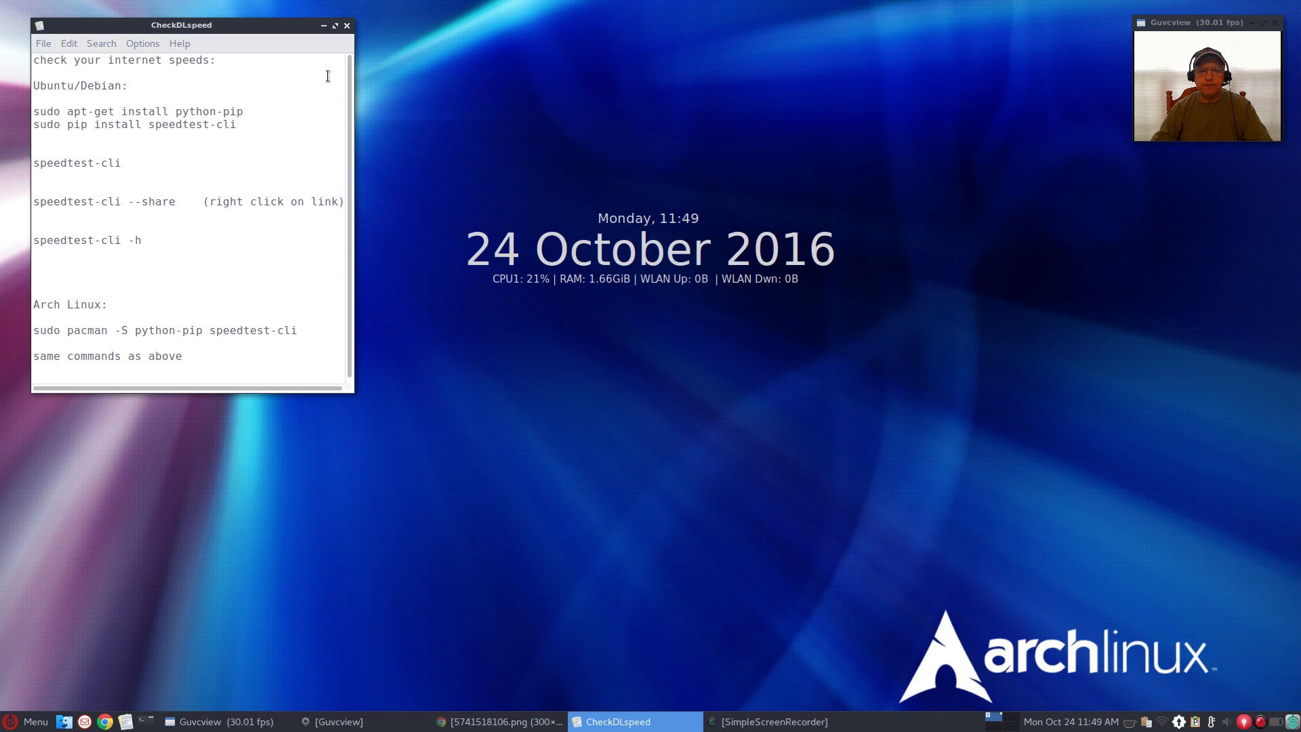
- Close the CheckDLspeed text editor window
click(346, 25)
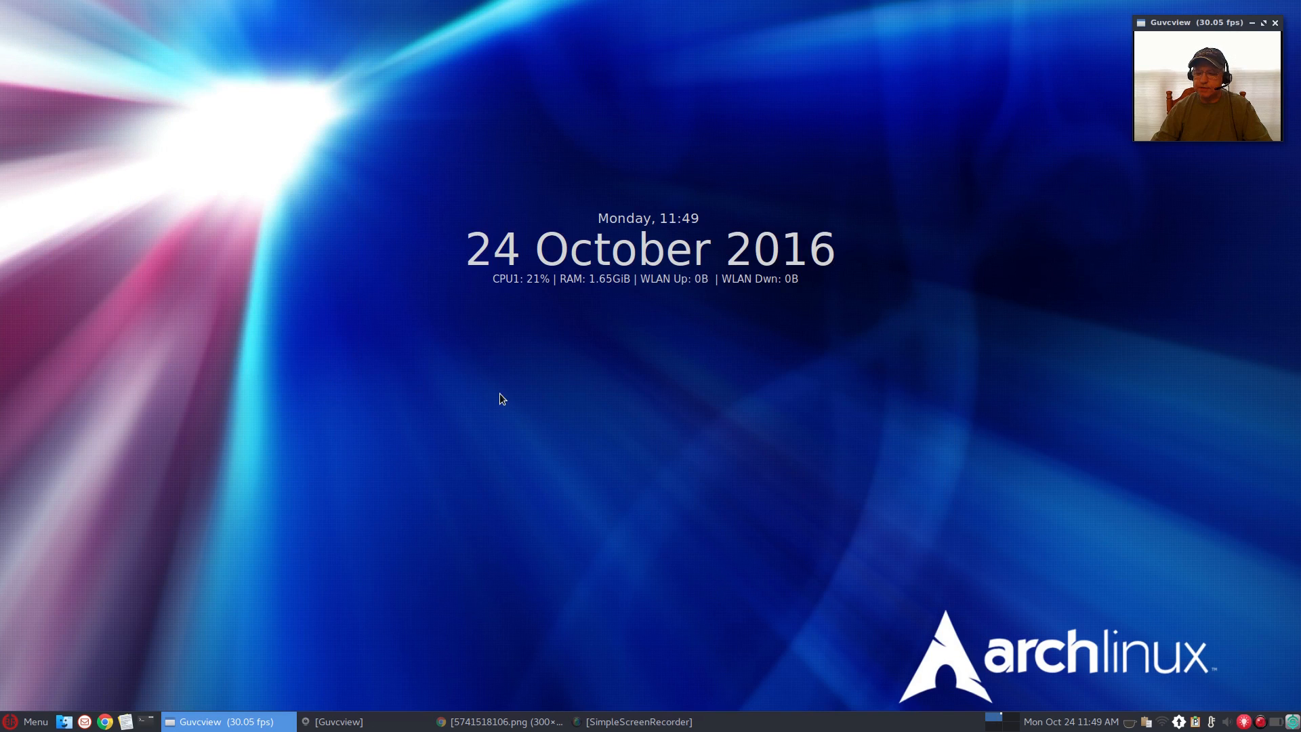
mouse_move(516, 435)
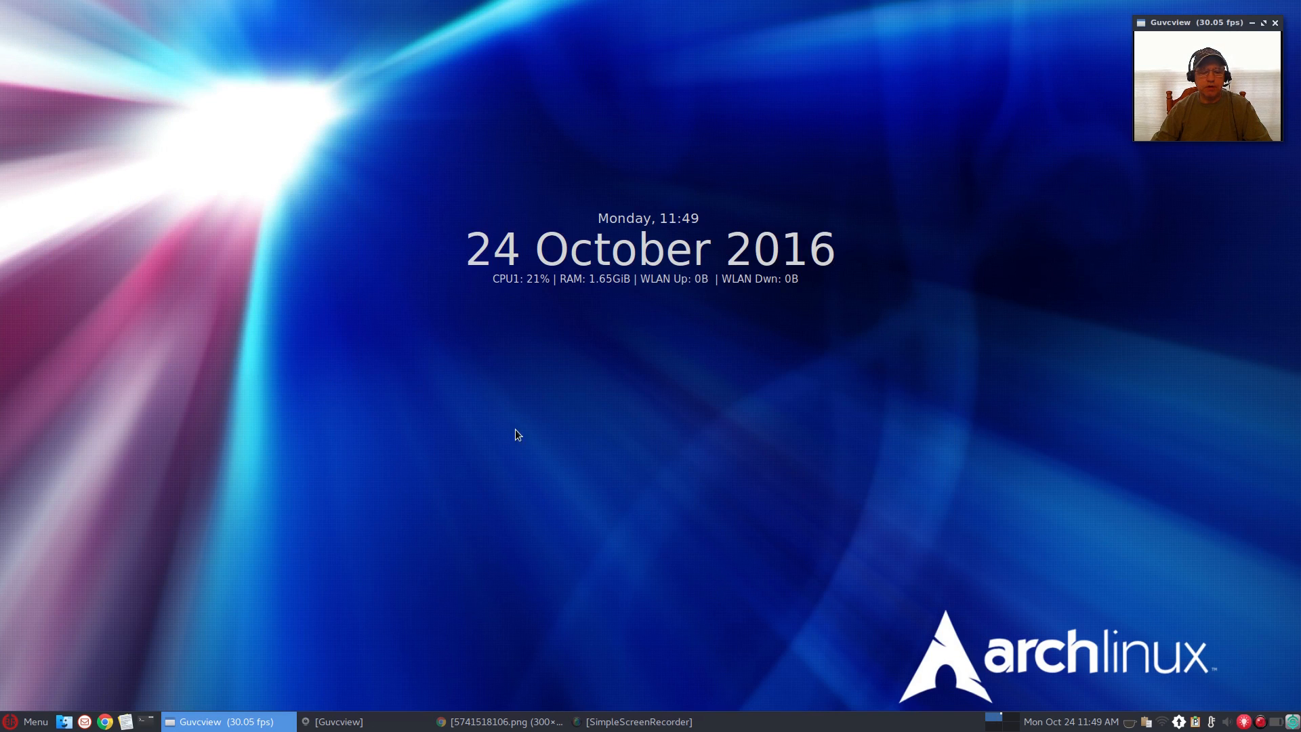
mouse_move(645, 402)
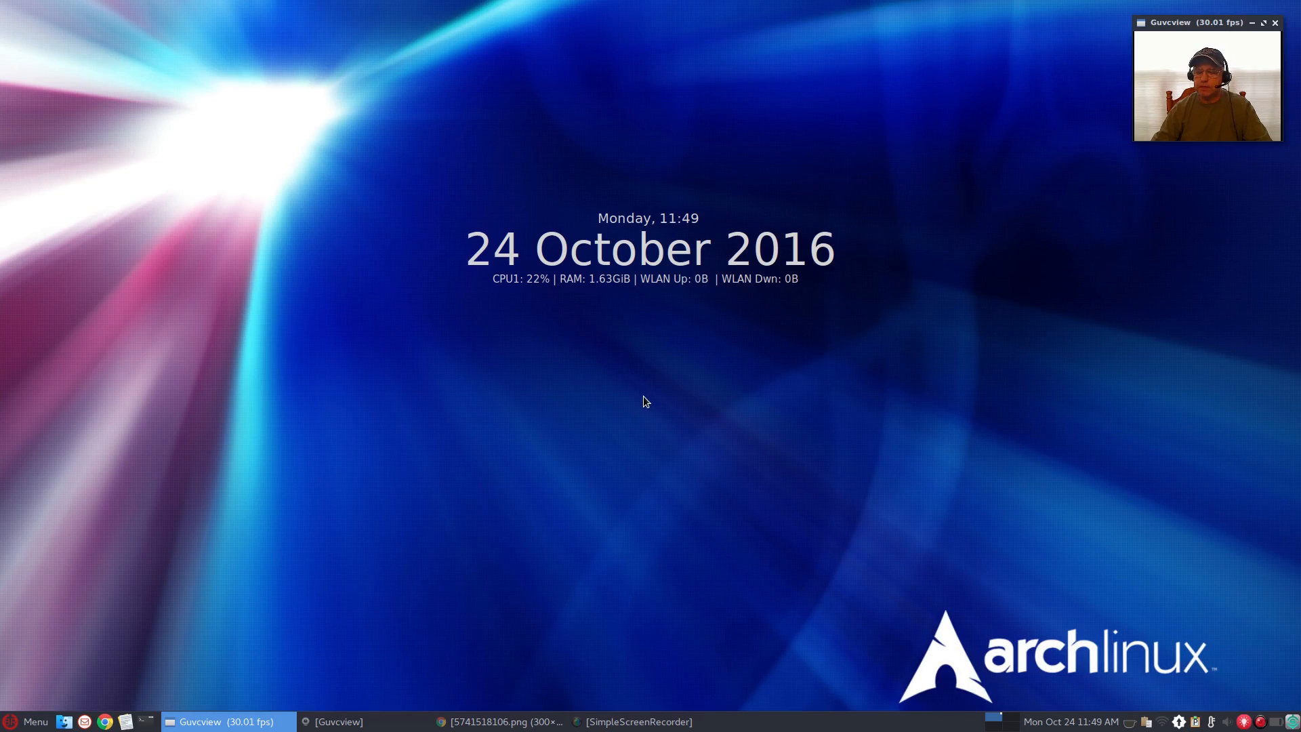